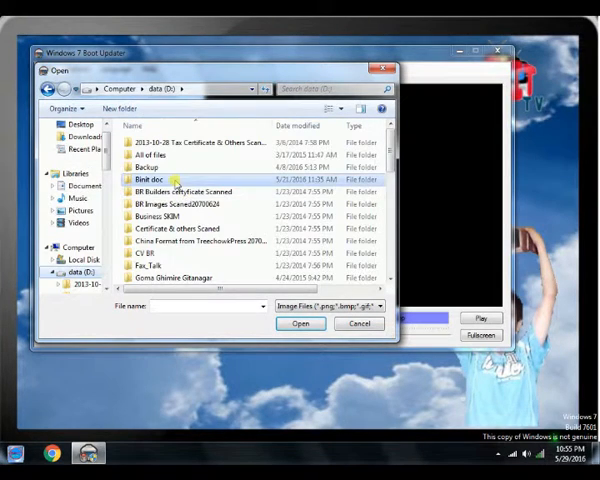
Browse into D:\Binit doc\Medias\photos to reach the binit tv.png logo file.
double_click(155, 179)
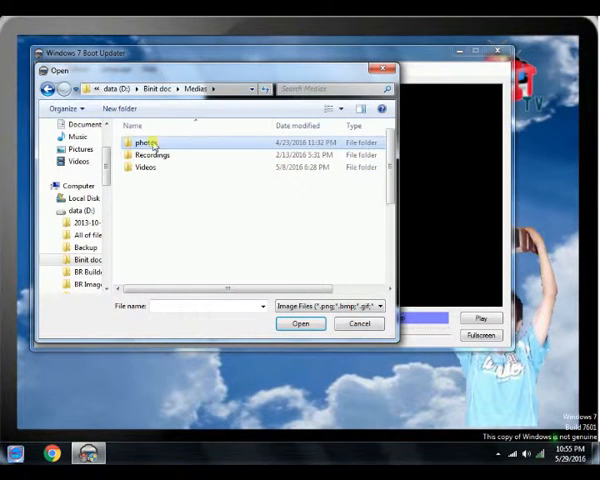
click(301, 323)
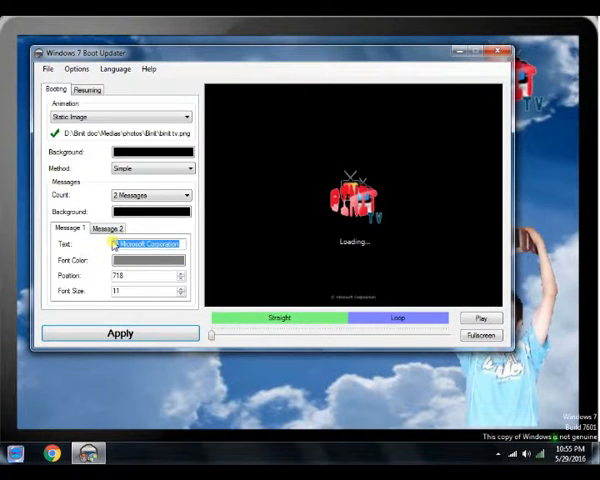
Enter 'Welcome!' as the Message 1 text for the boot screen.
text(Welcome!)
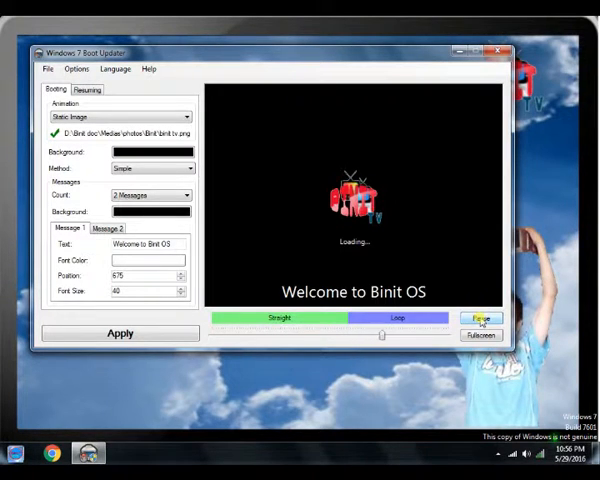
Pause the preview, apply the boot screen to bootres.dll and close the updater.
click(480, 318)
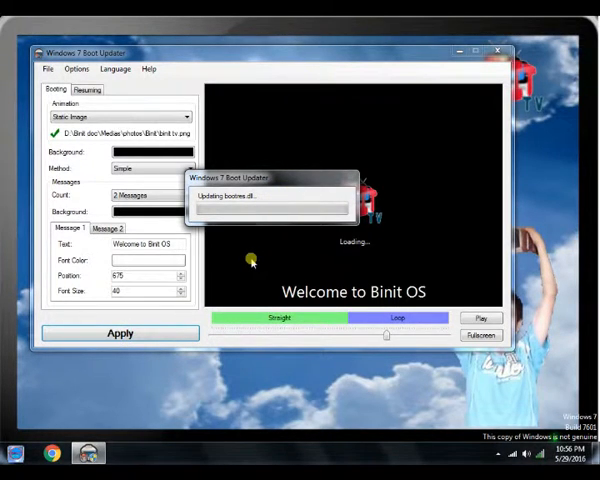
mouse_move(239, 274)
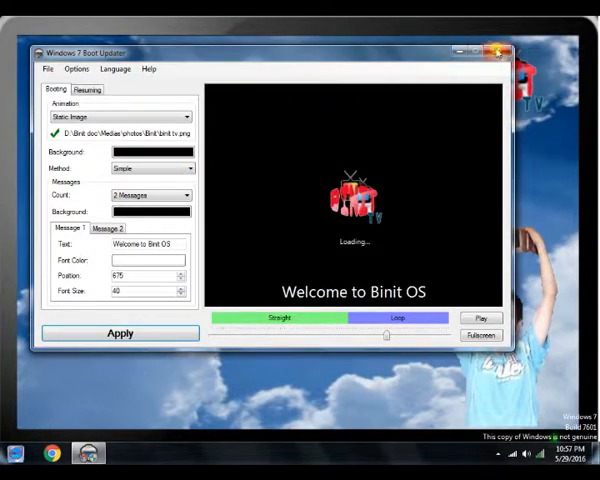
click(17, 447)
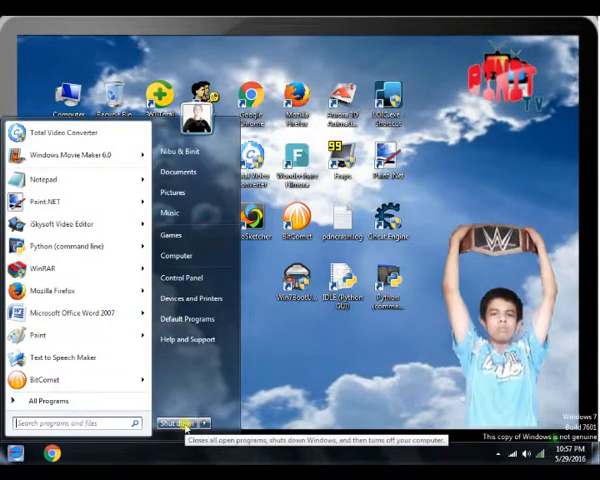